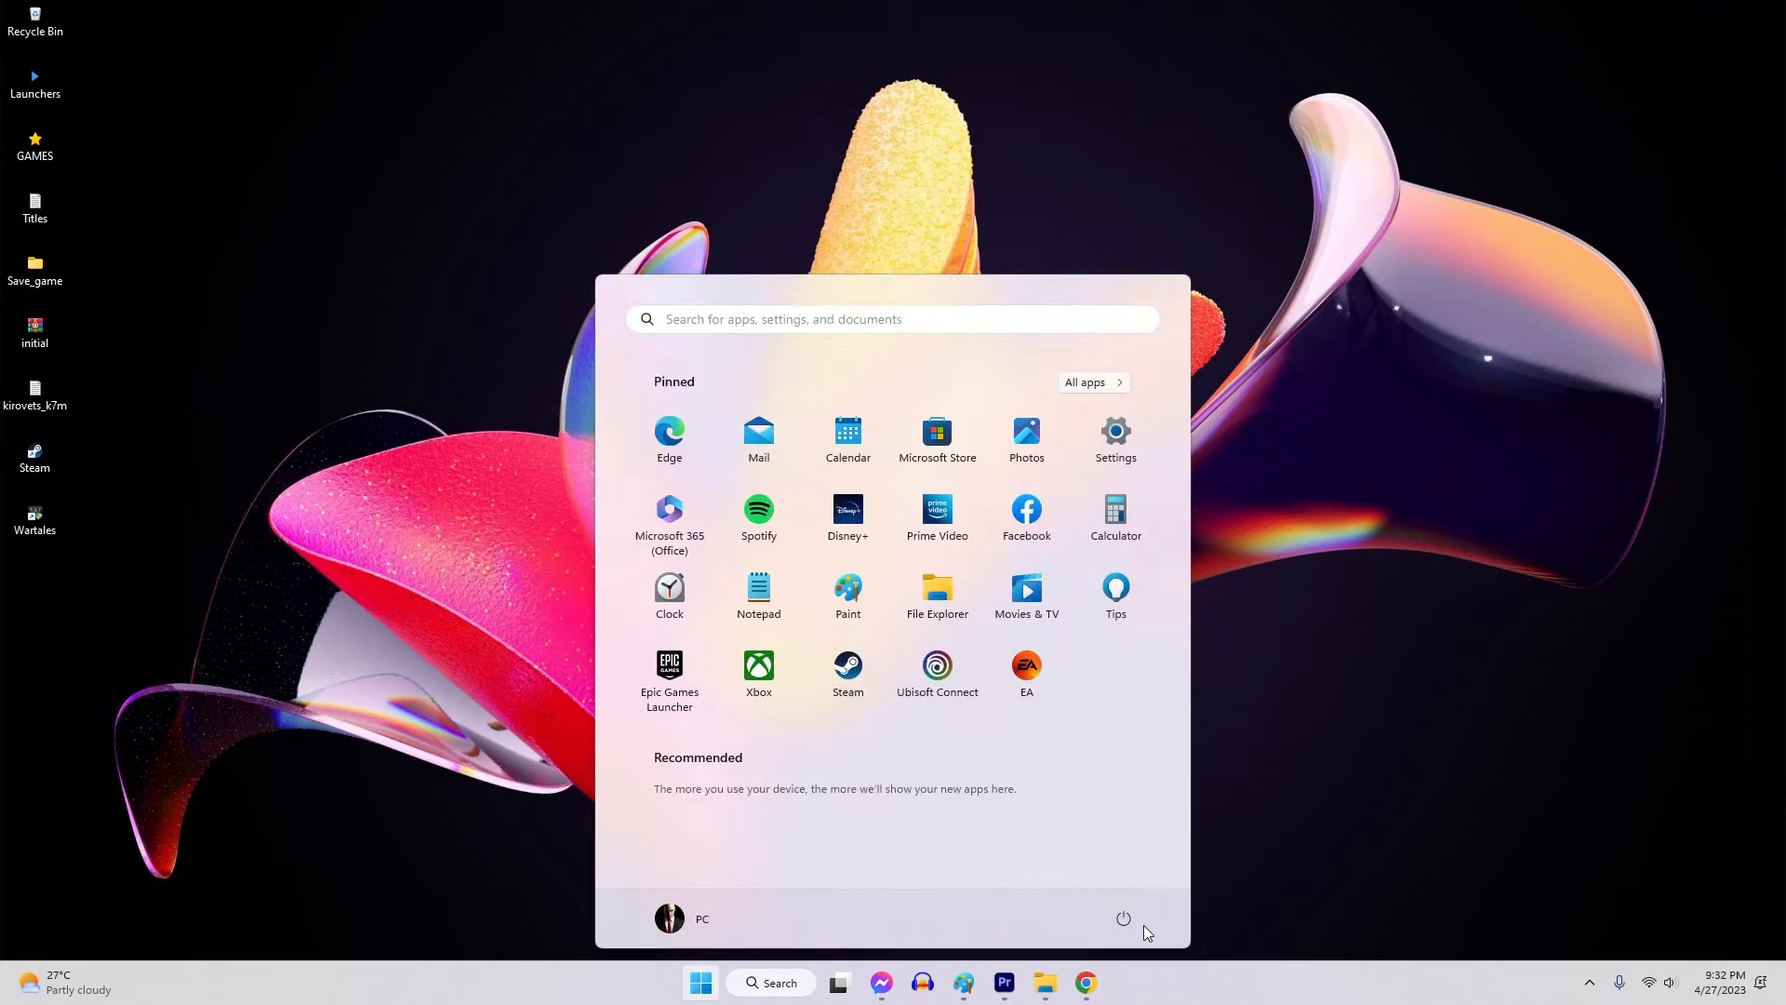
Restart the Windows 11 PC from the Start menu power options.
left_click(1123, 918)
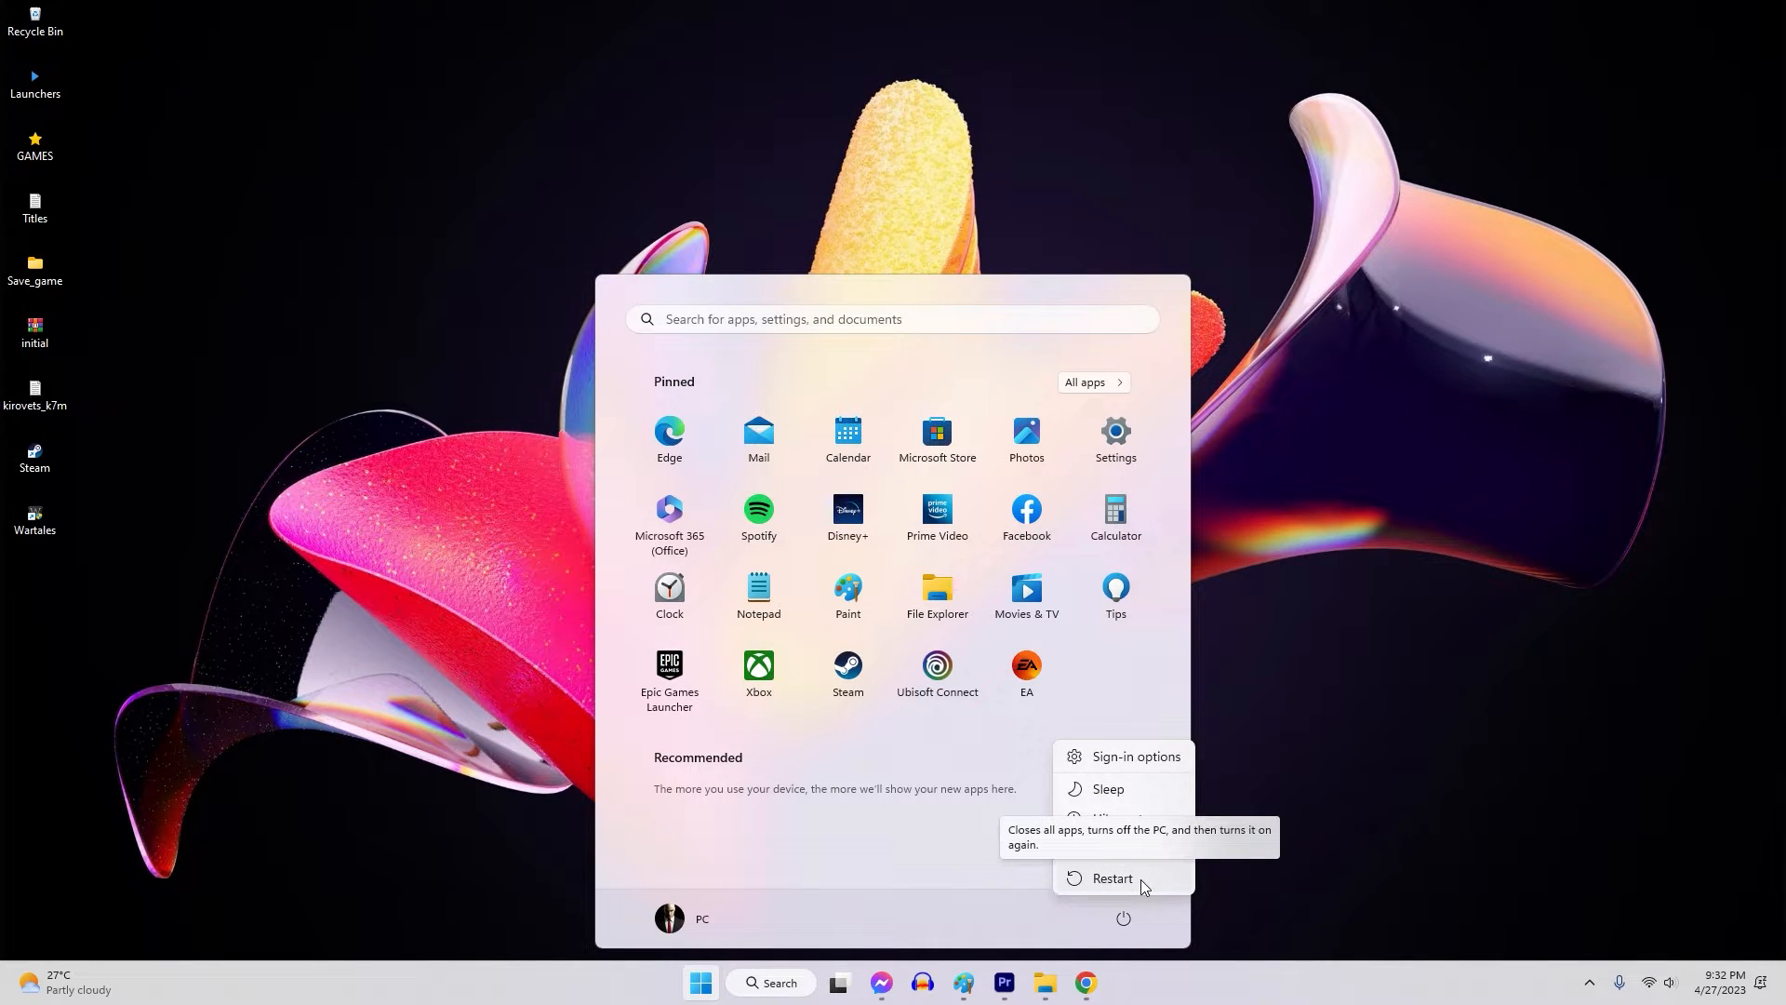
left_click(1113, 877)
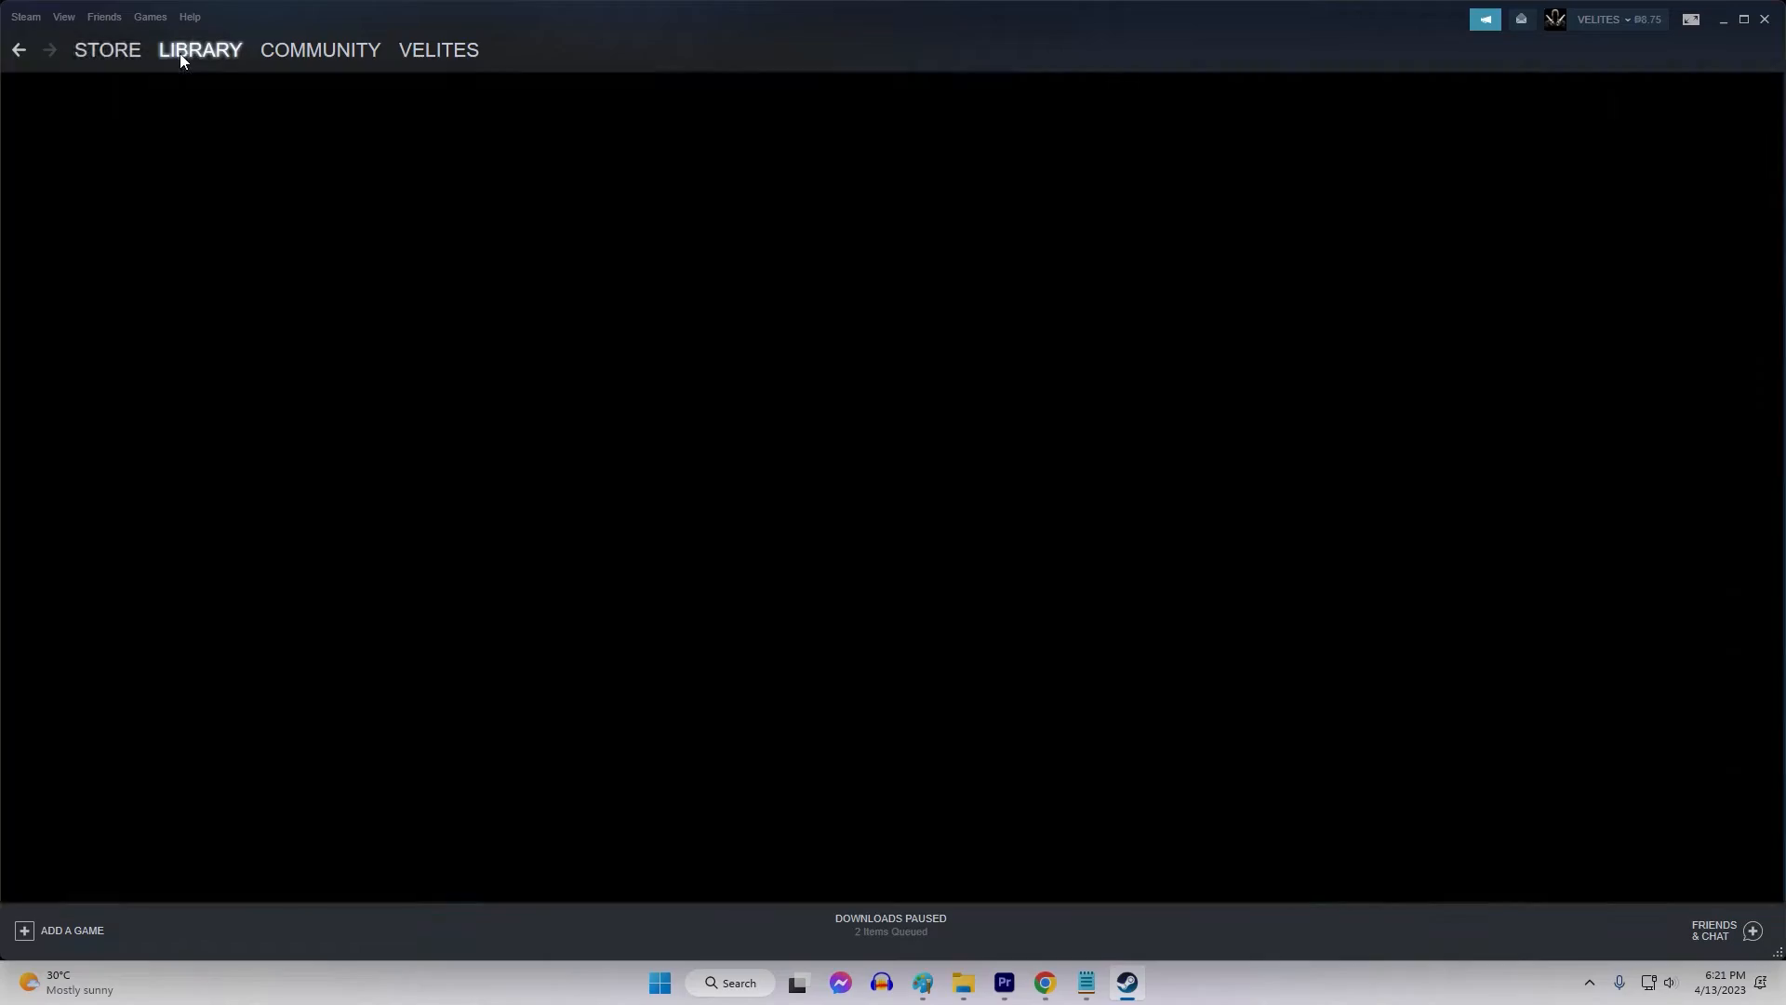
Open Euro Truck Simulator 2's Properties from the Library and switch to Local Files.
left_click(200, 51)
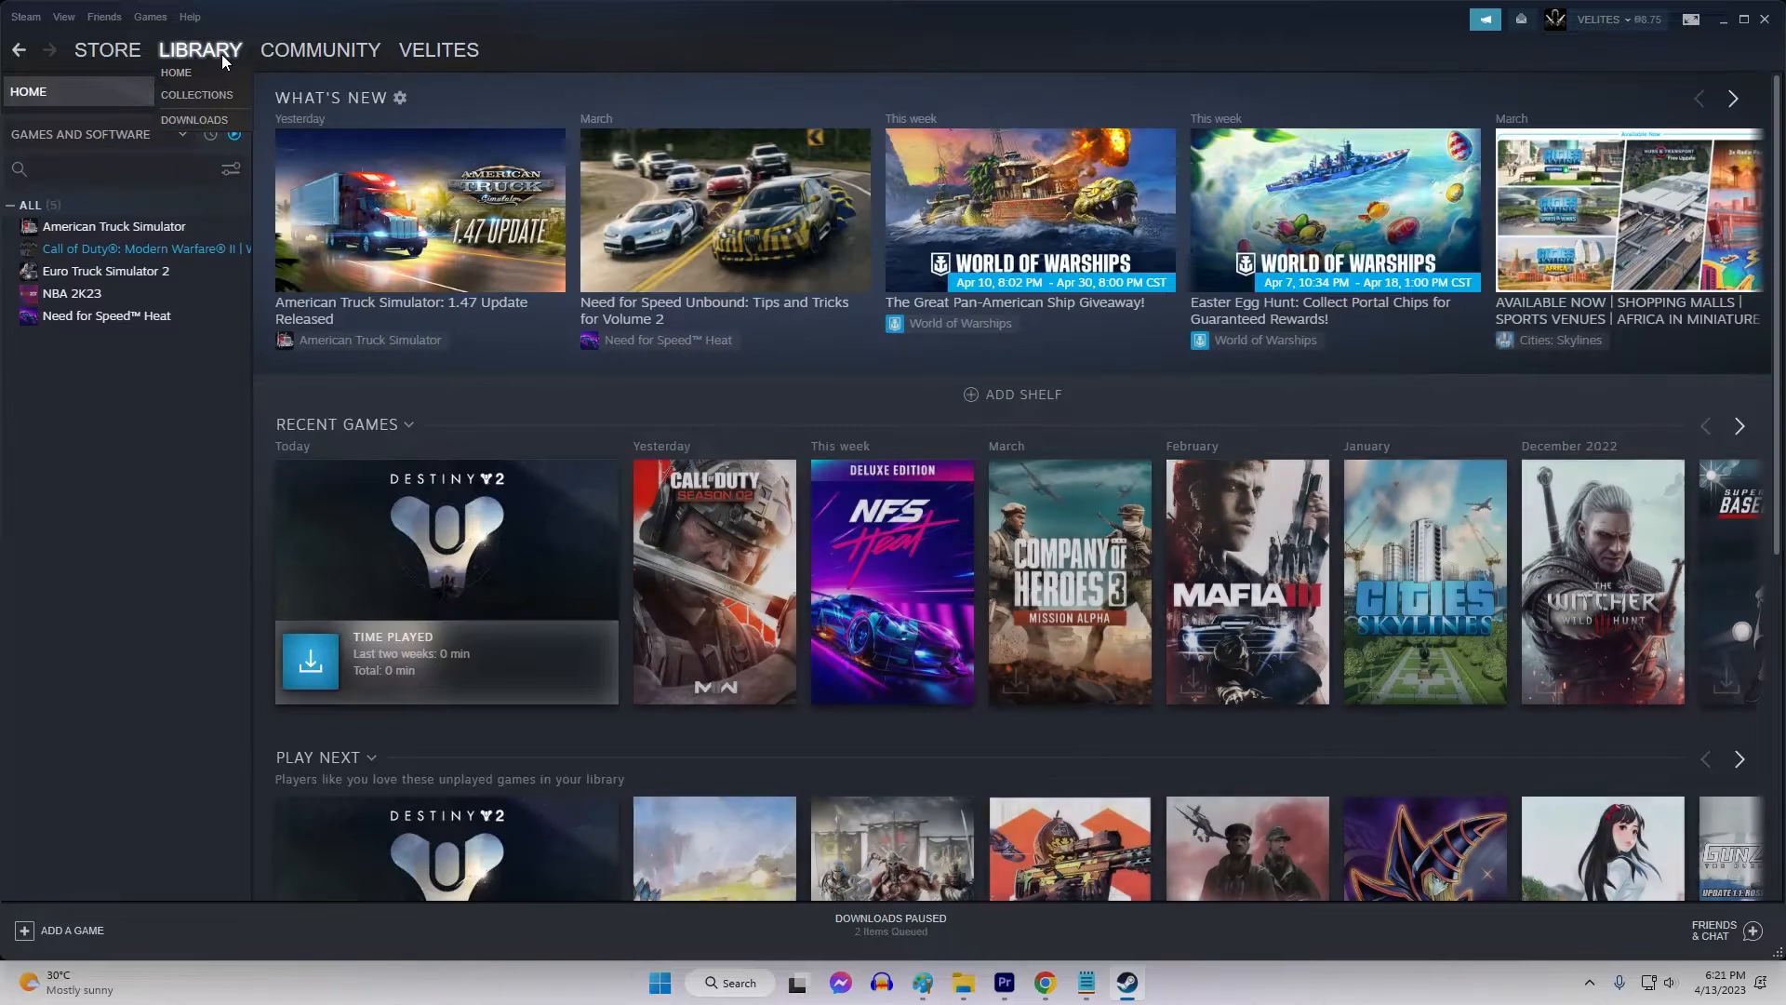
left_click(105, 270)
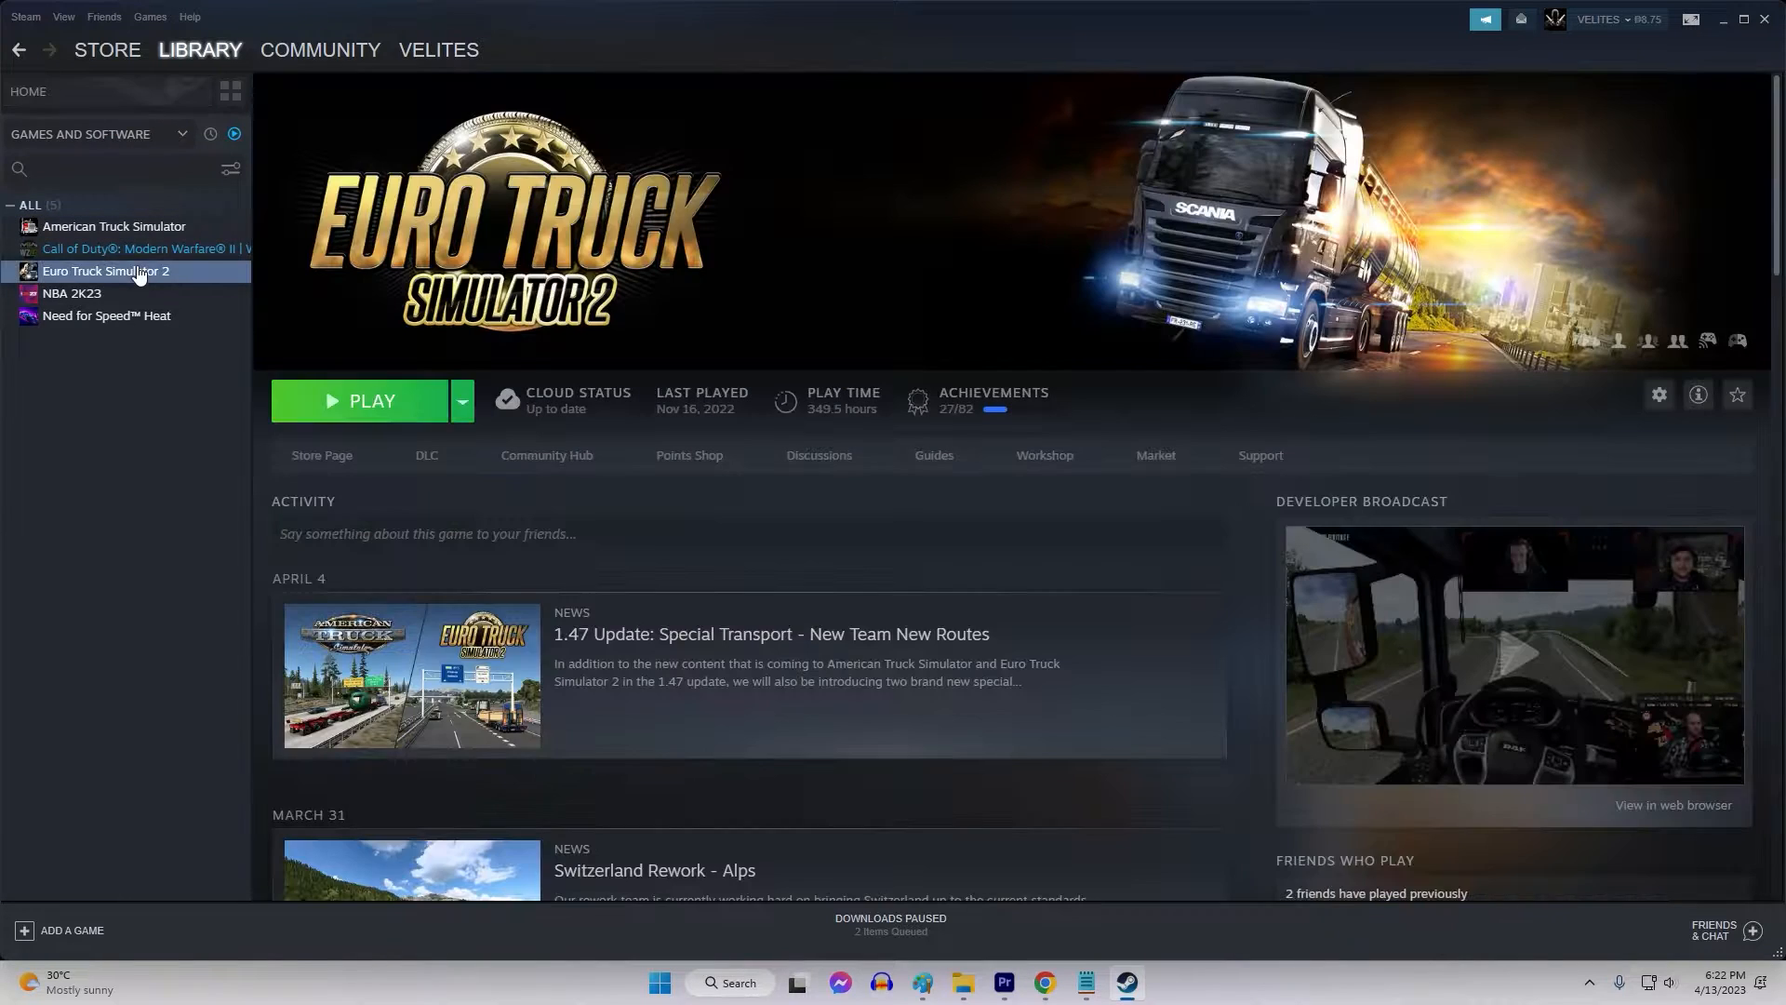
right_click(106, 271)
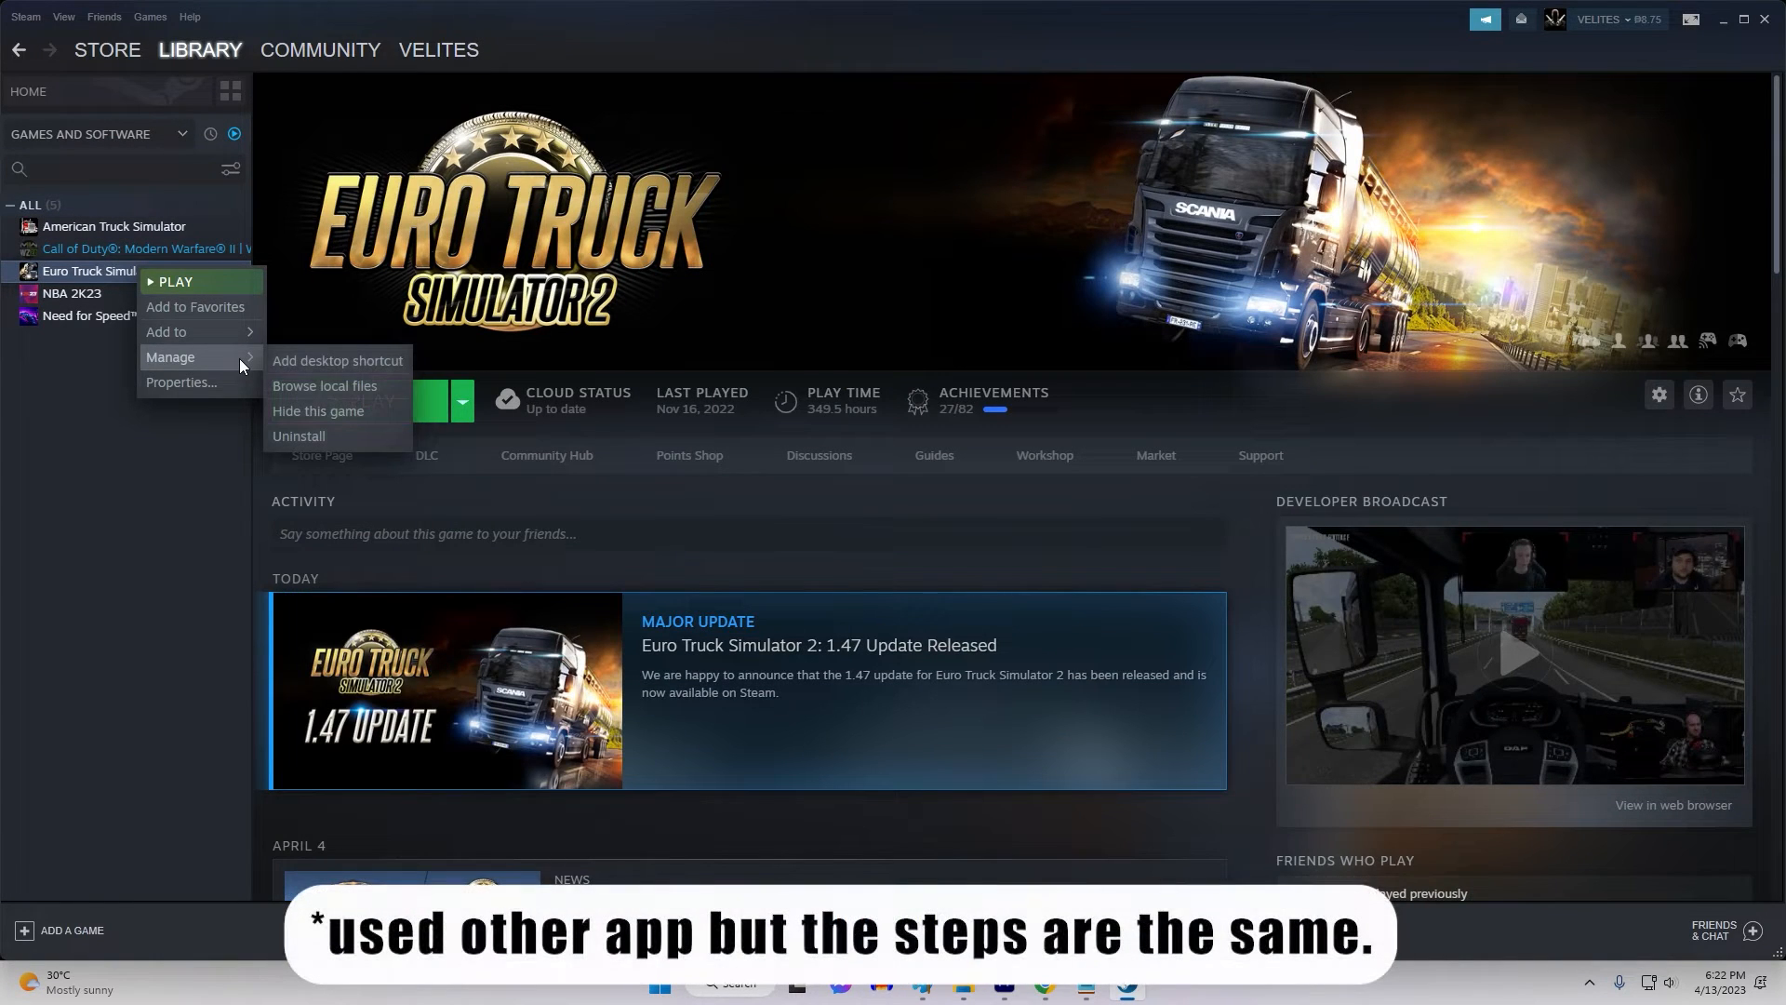
left_click(180, 382)
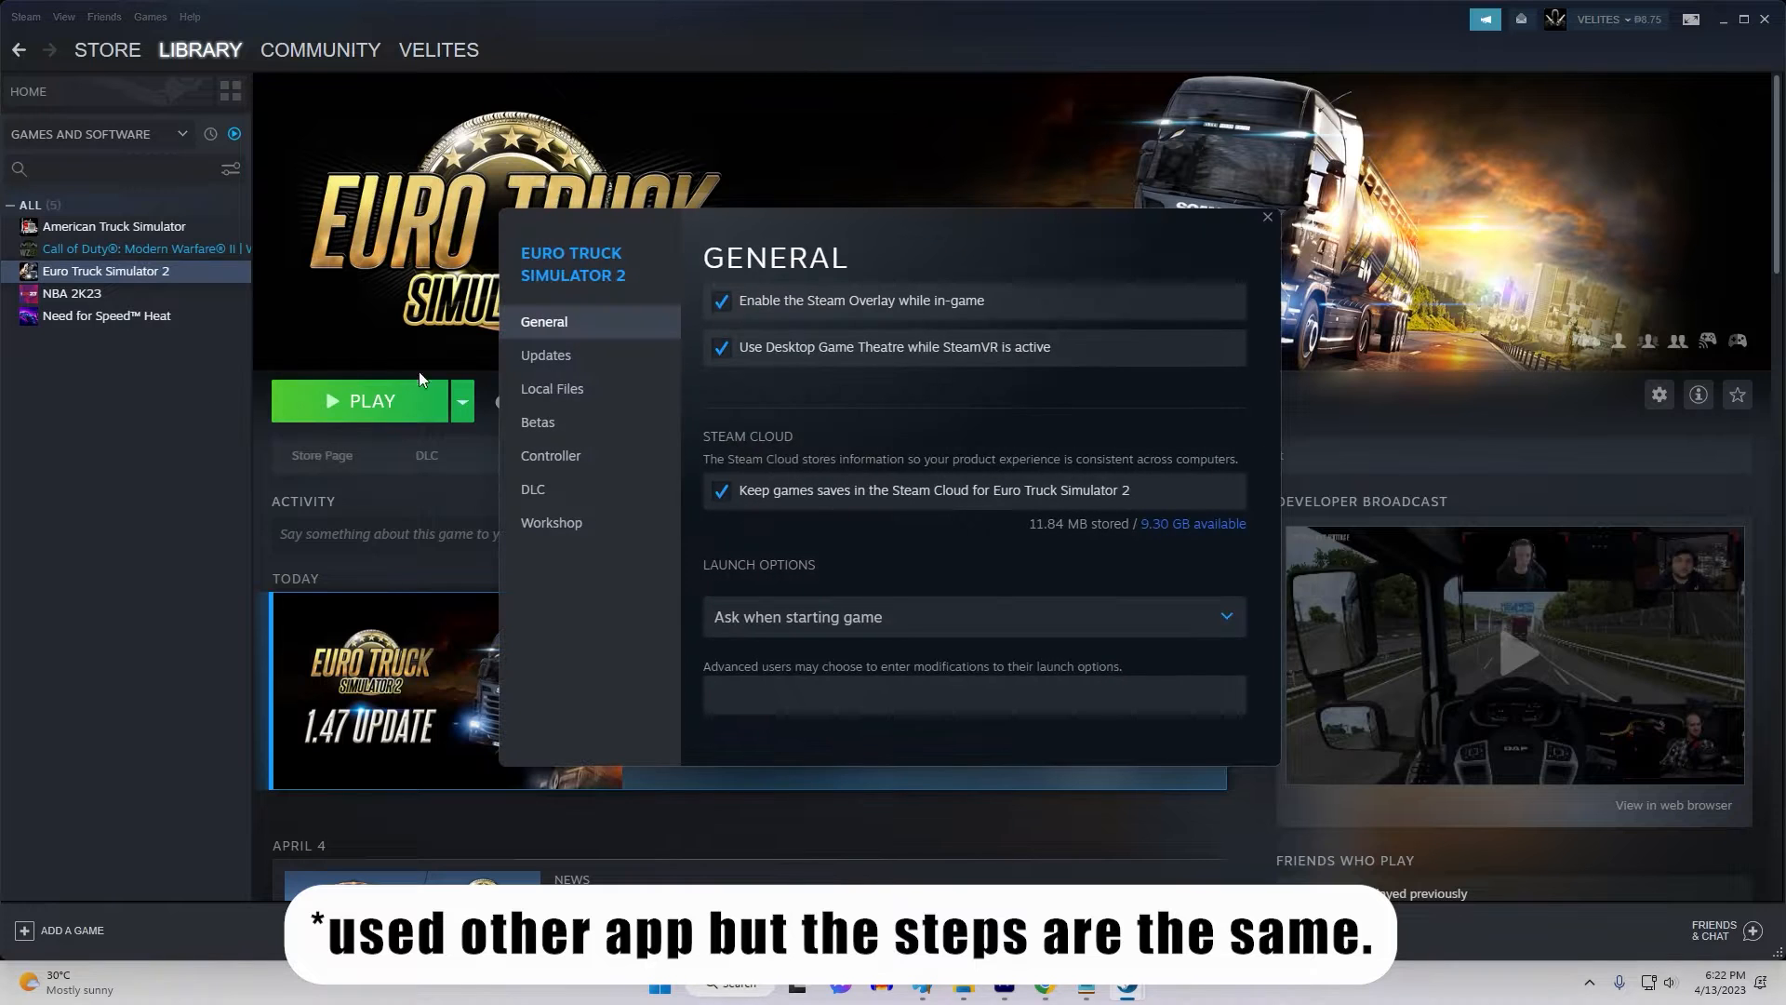
left_click(552, 388)
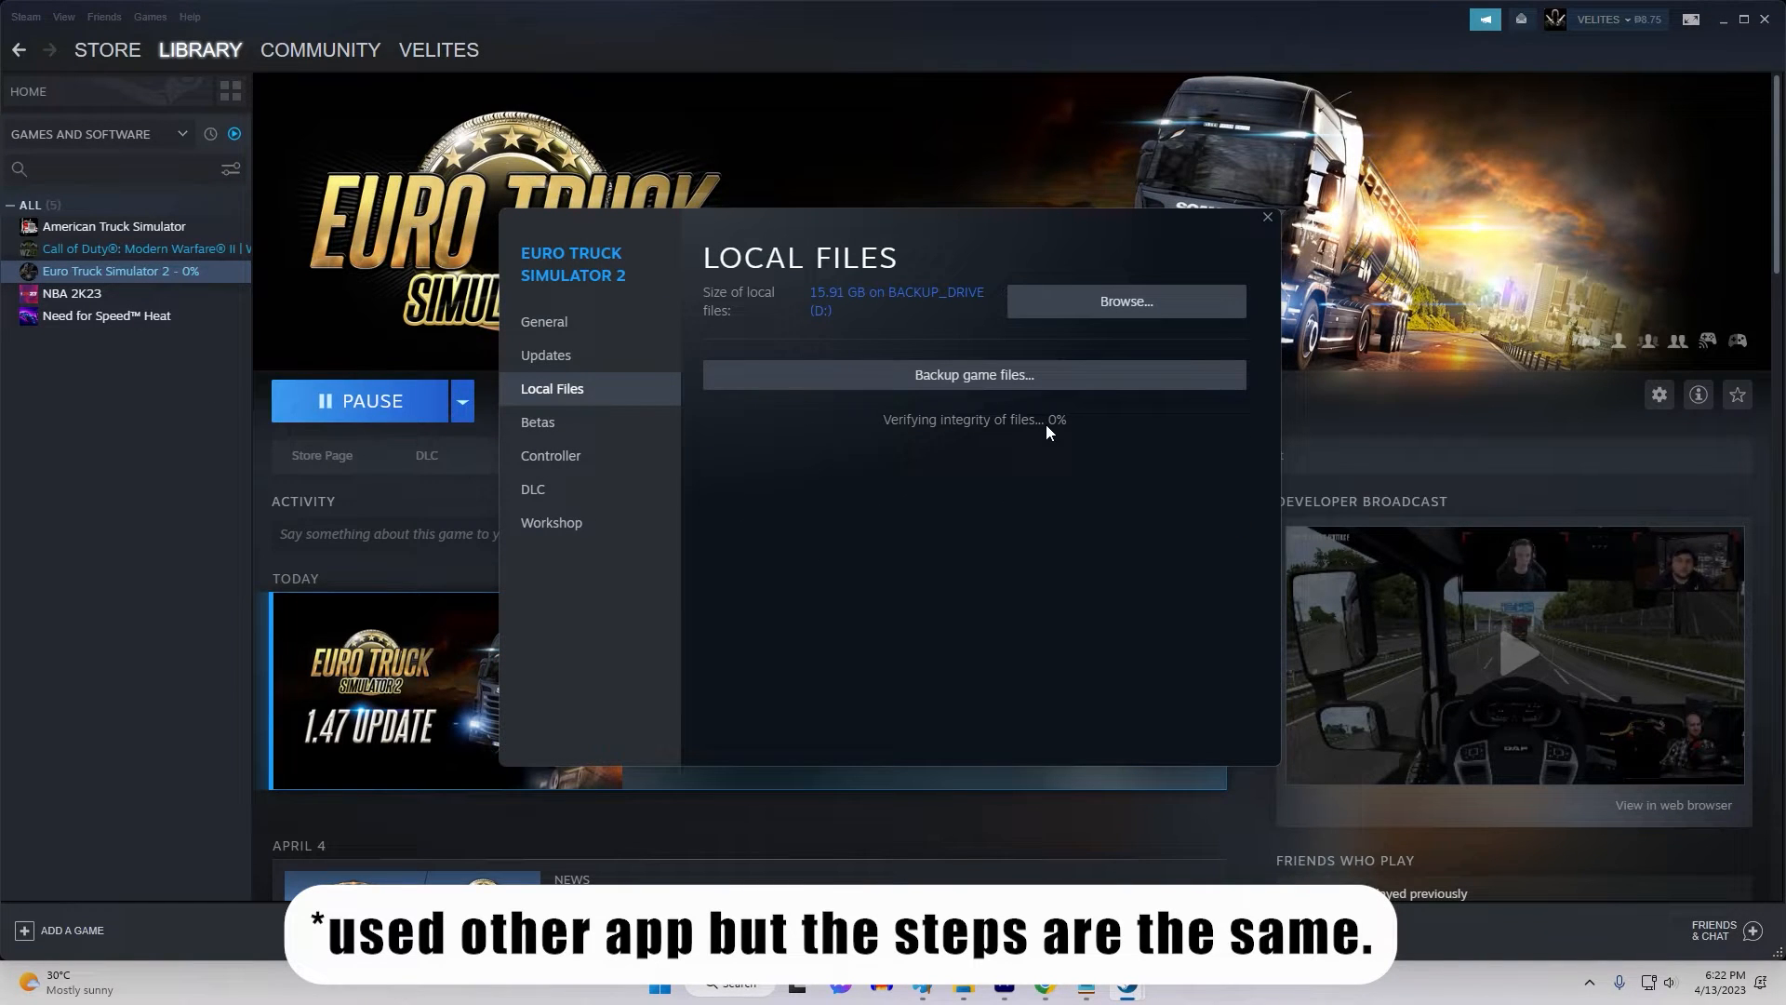
mouse_move(1117, 557)
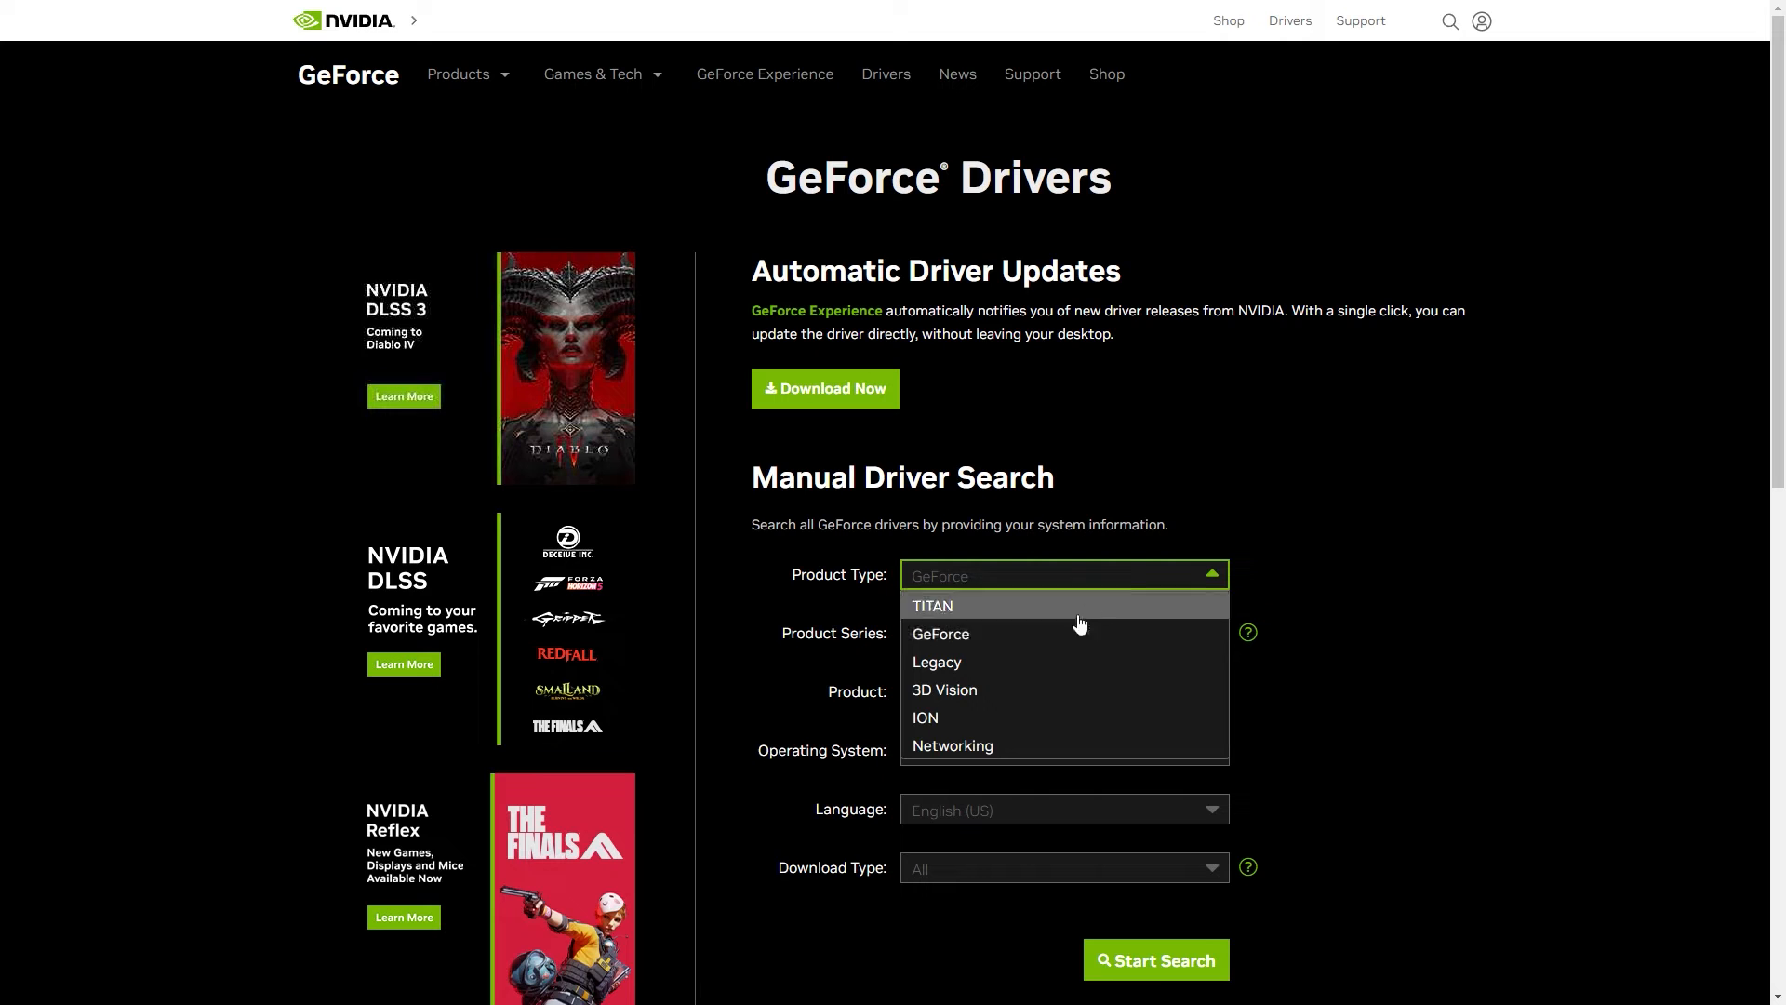
Set the NVIDIA driver search to GeForce product type and Windows 10 64-bit, then list download types.
left_click(940, 633)
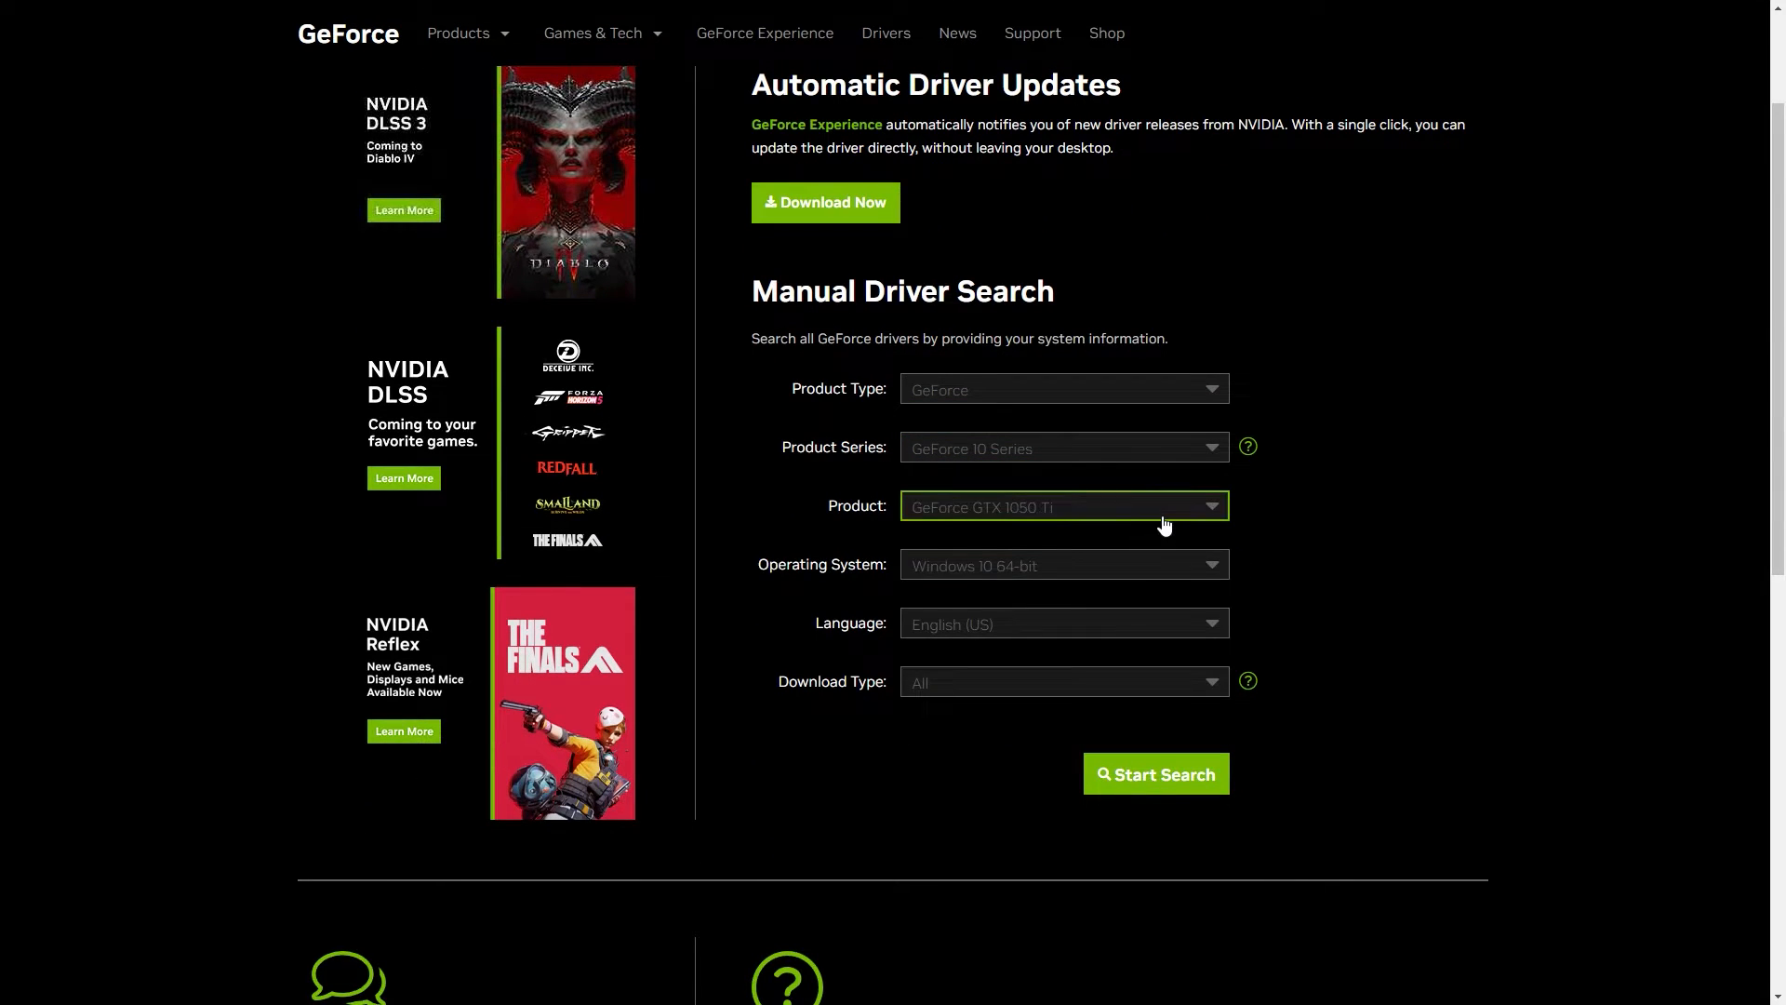
left_click(1064, 566)
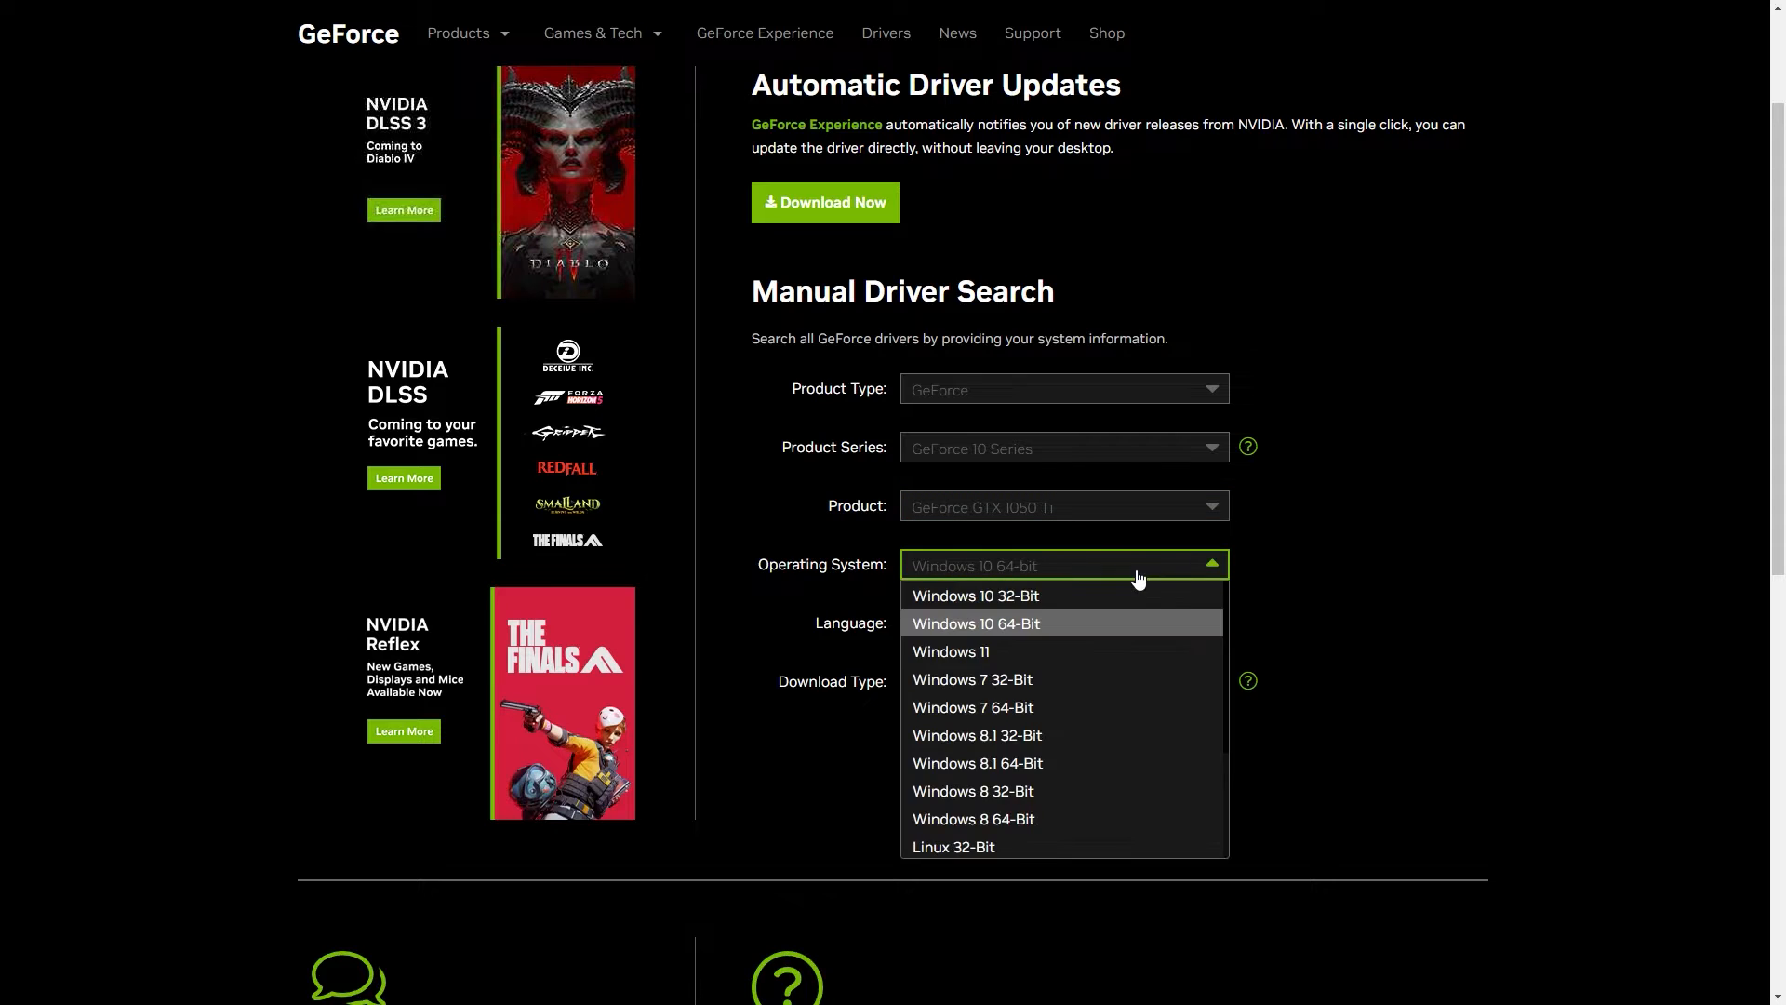
left_click(975, 623)
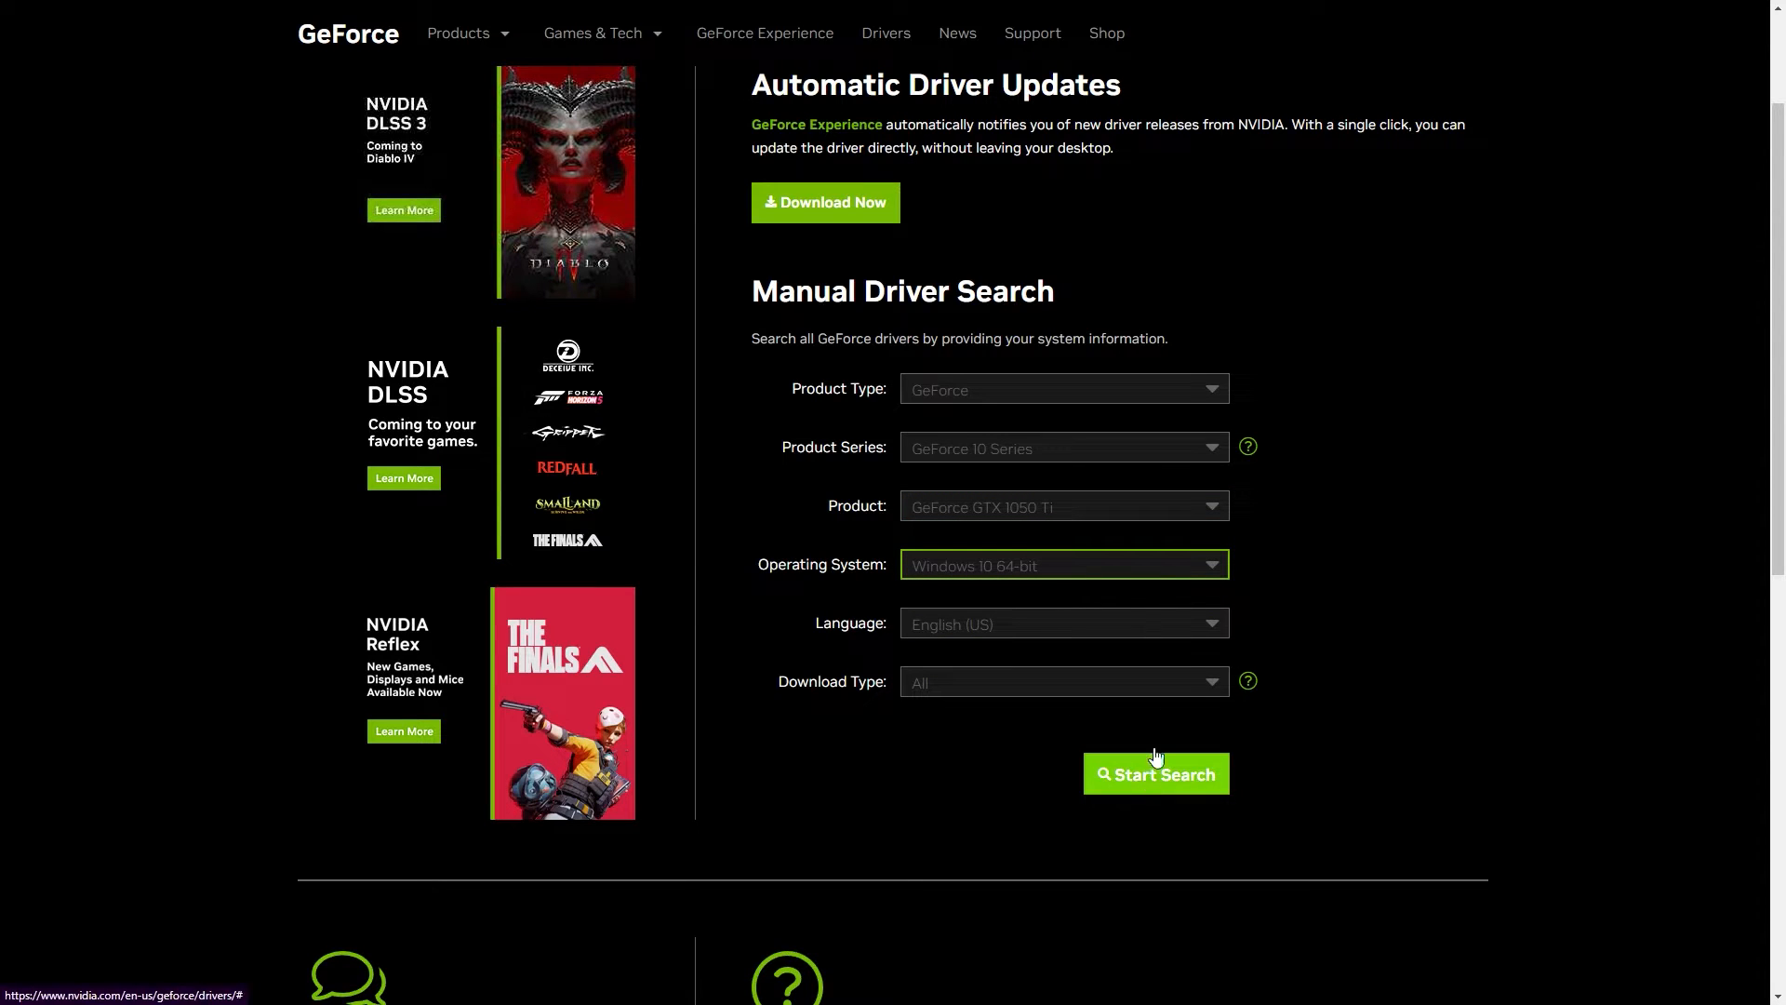
left_click(1063, 681)
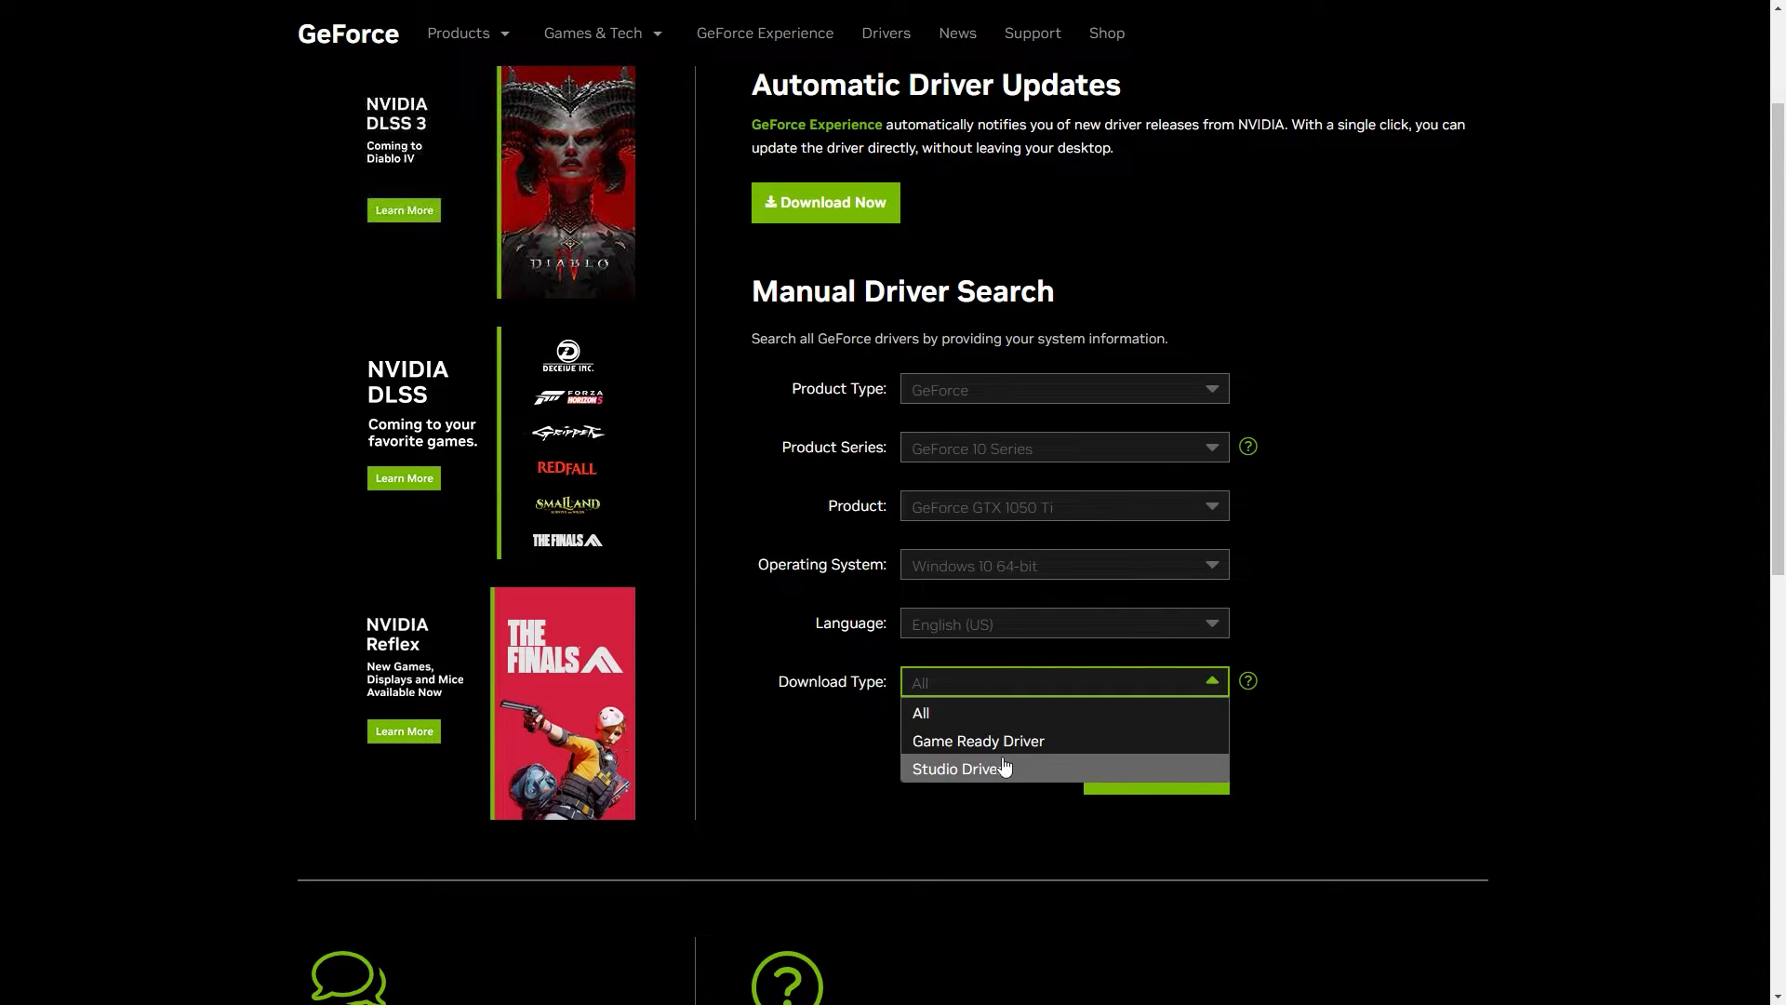